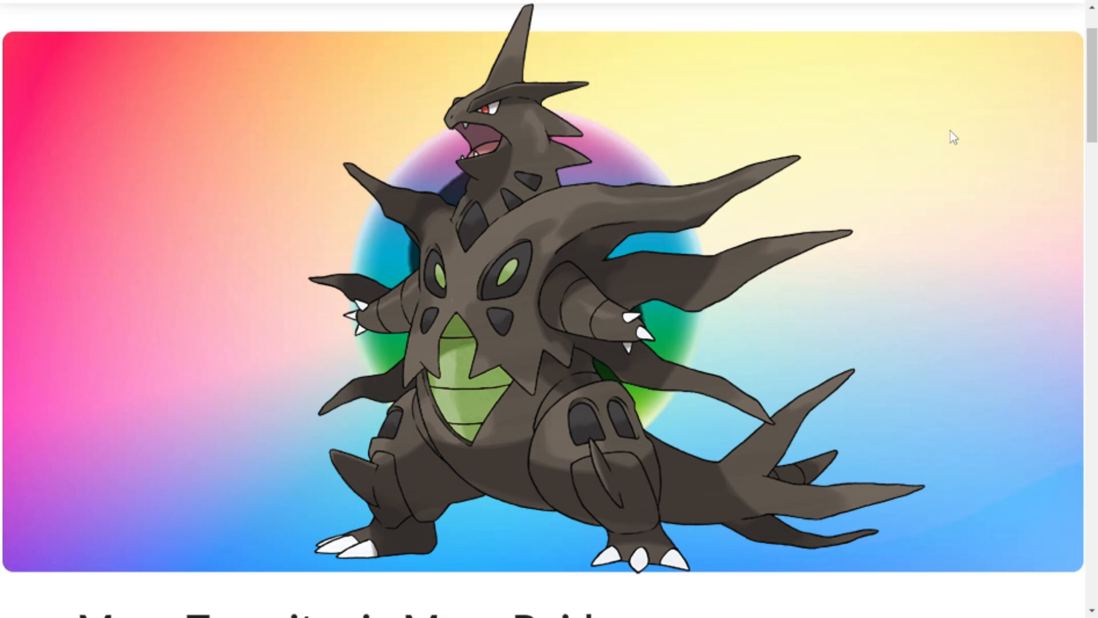
mouse_move(968, 136)
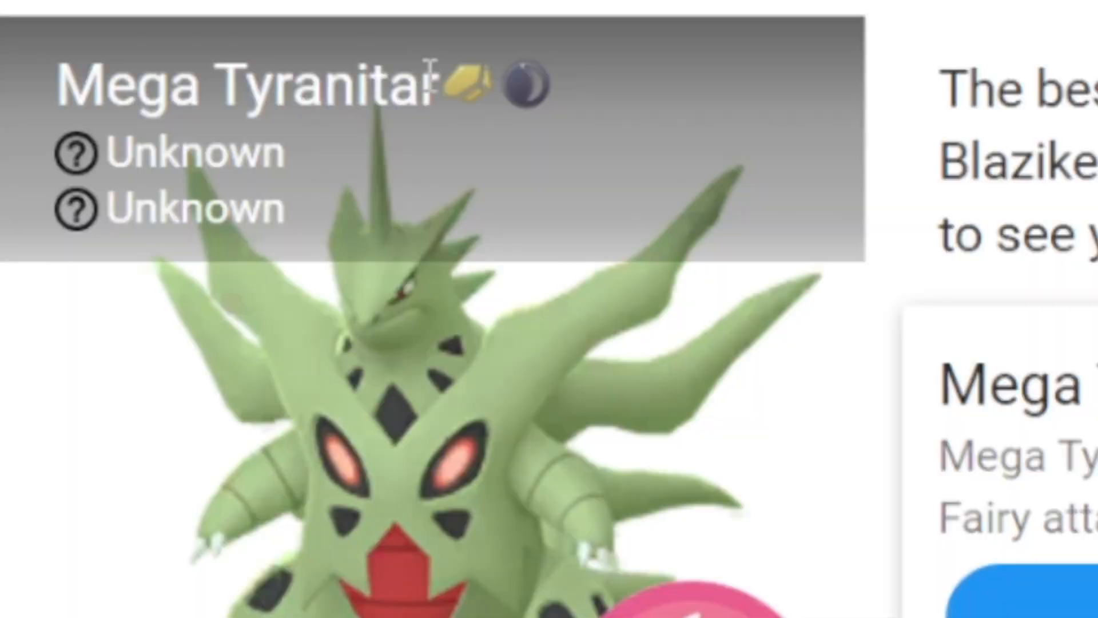
Scroll to Mega Tyranitar's weaknesses and highlight Bug among them.
scroll("down", 3)
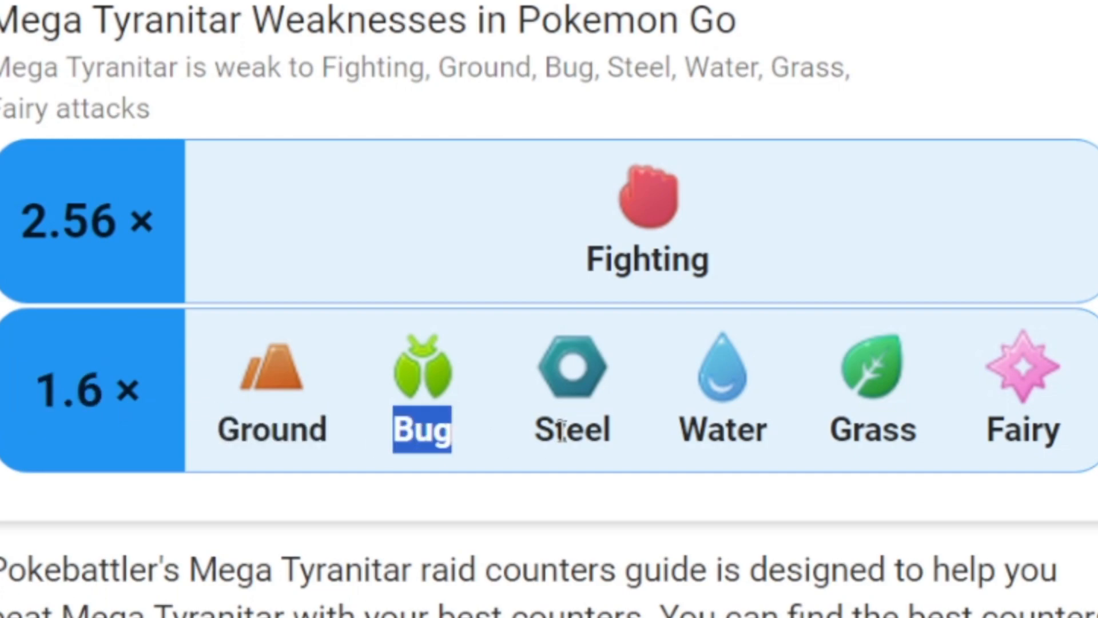
double_click(872, 430)
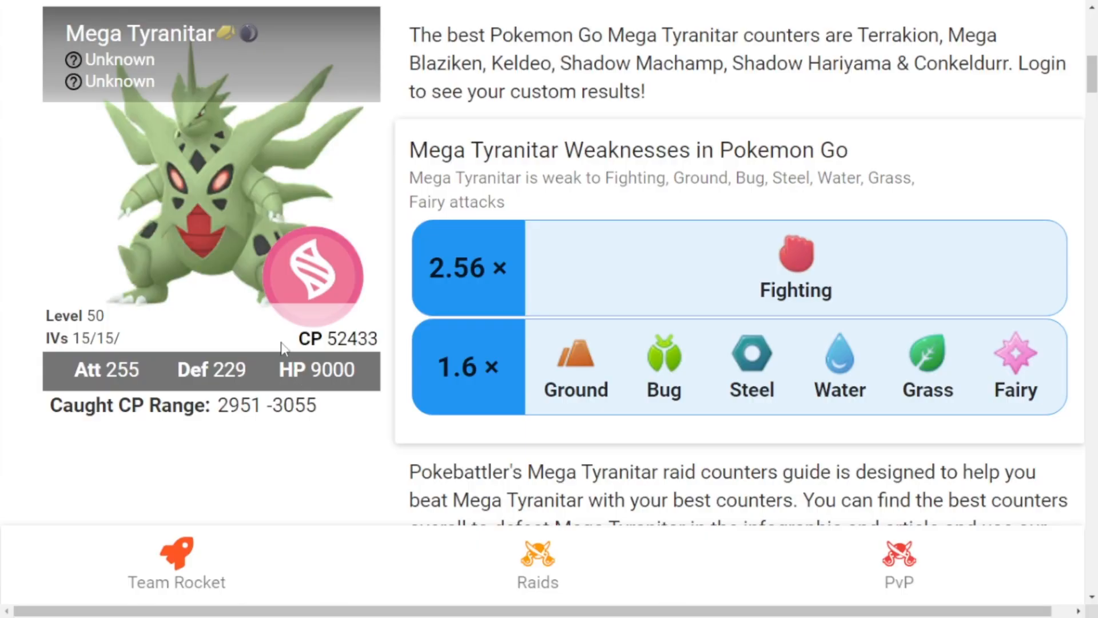
mouse_move(345, 450)
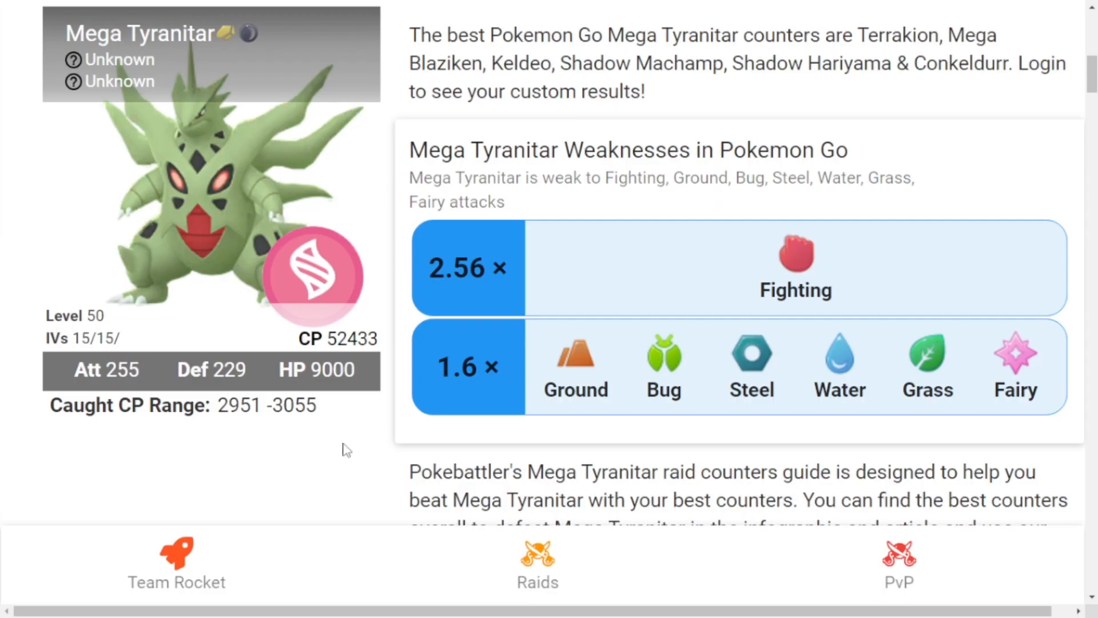
mouse_move(334, 437)
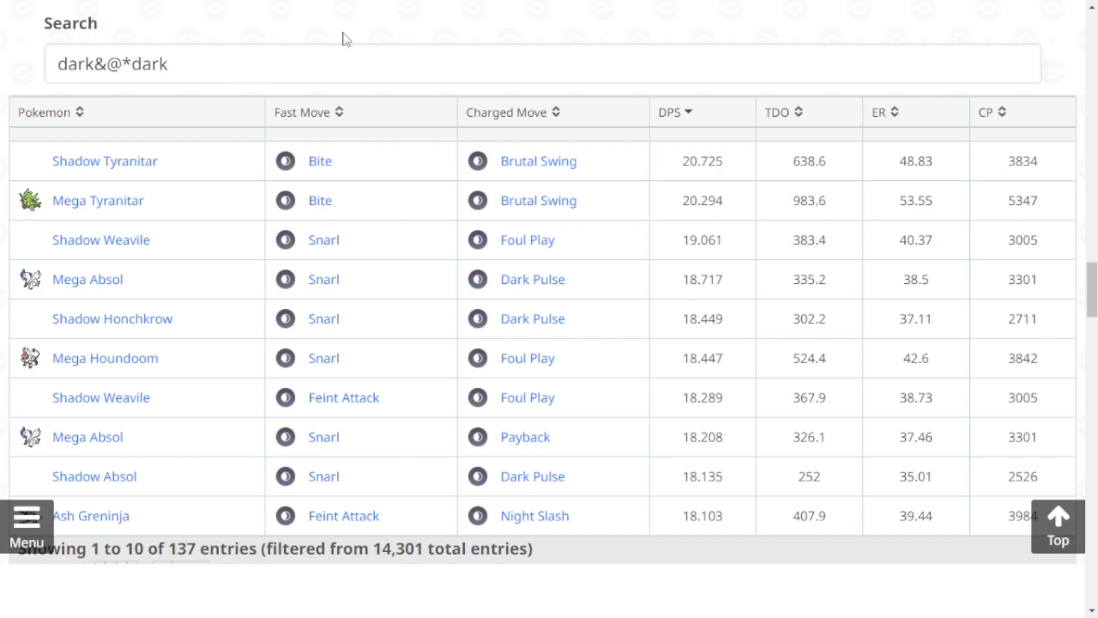
Search 'rock&@*rock&!mega diancie' to list rock attackers sorted by DPS.
type("rock&@*rock&!mega diancie")
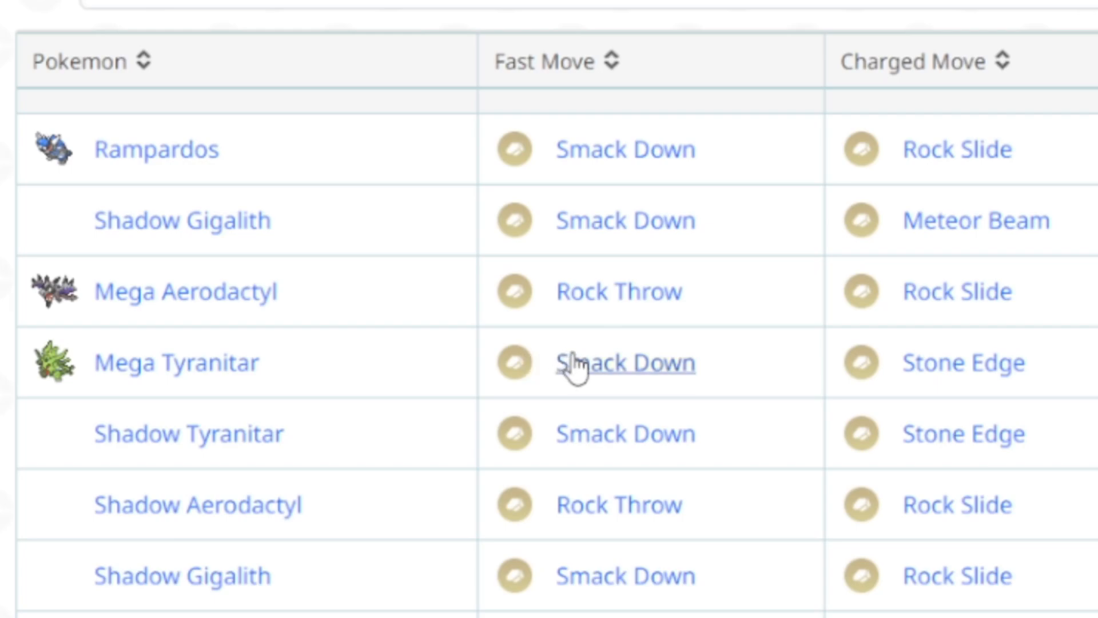
mouse_move(584, 371)
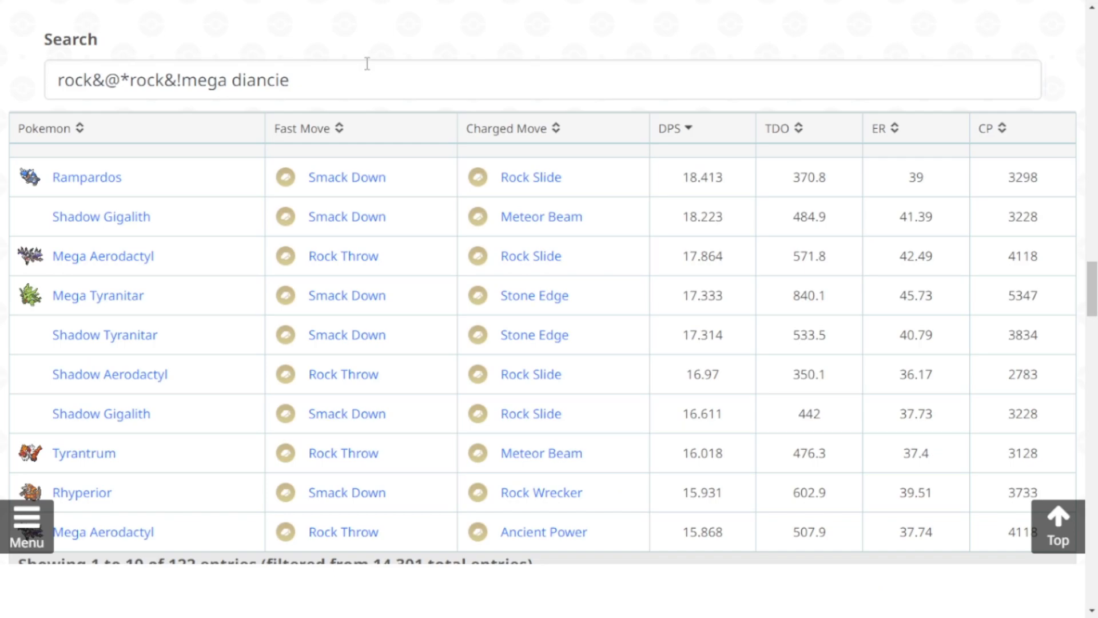
mouse_move(372, 63)
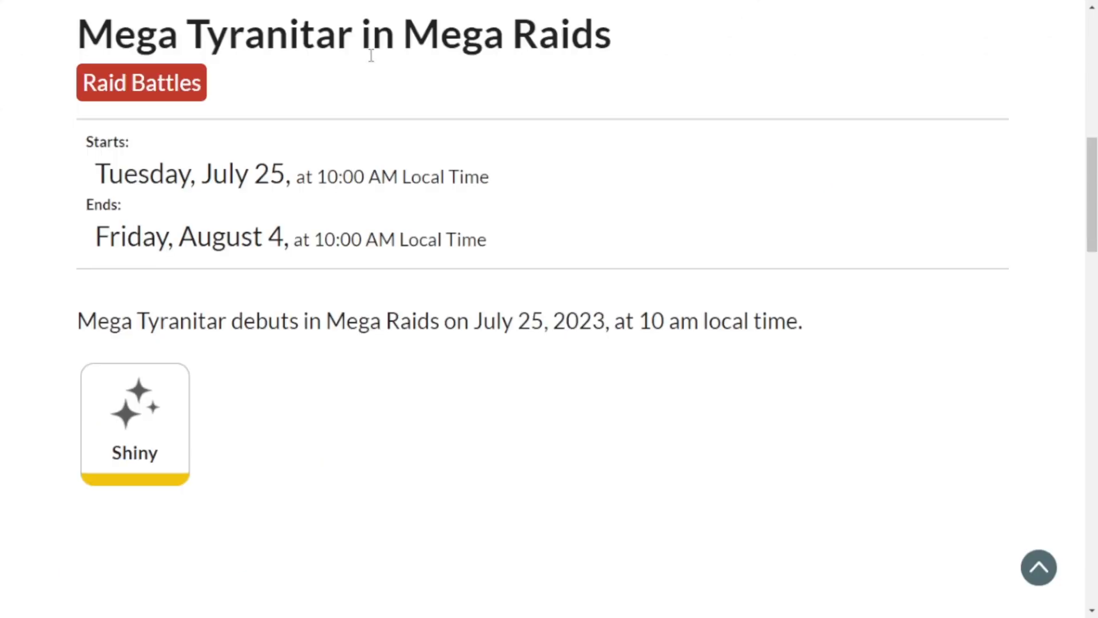
mouse_move(84, 179)
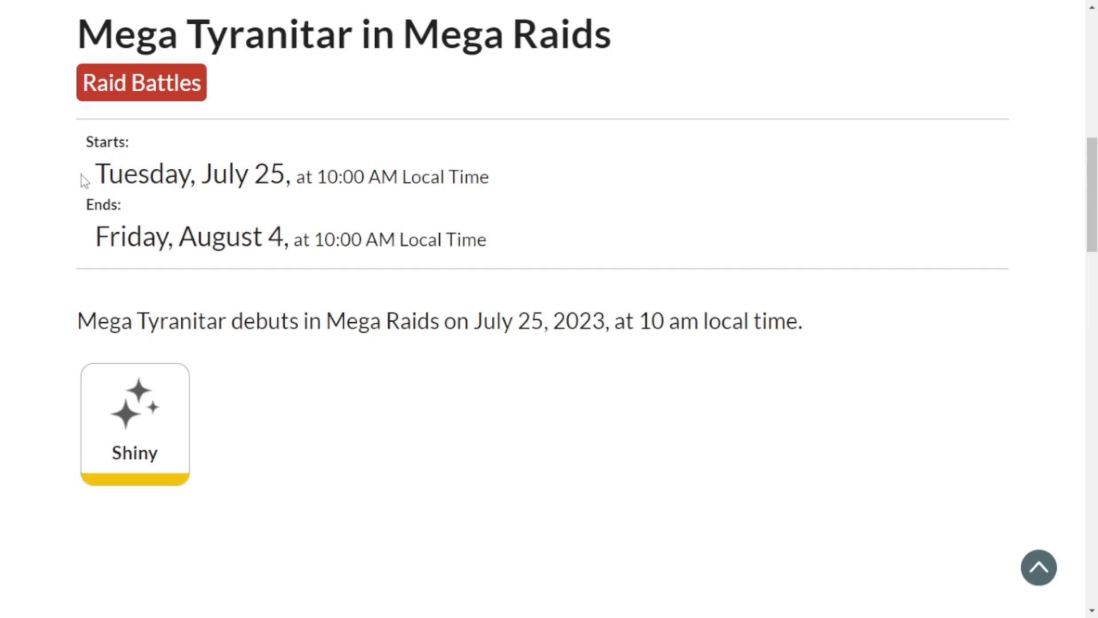
Drag across the Leek Duck event page to view the July 25–August 4 dates.
left_click_drag(91, 175, 491, 177)
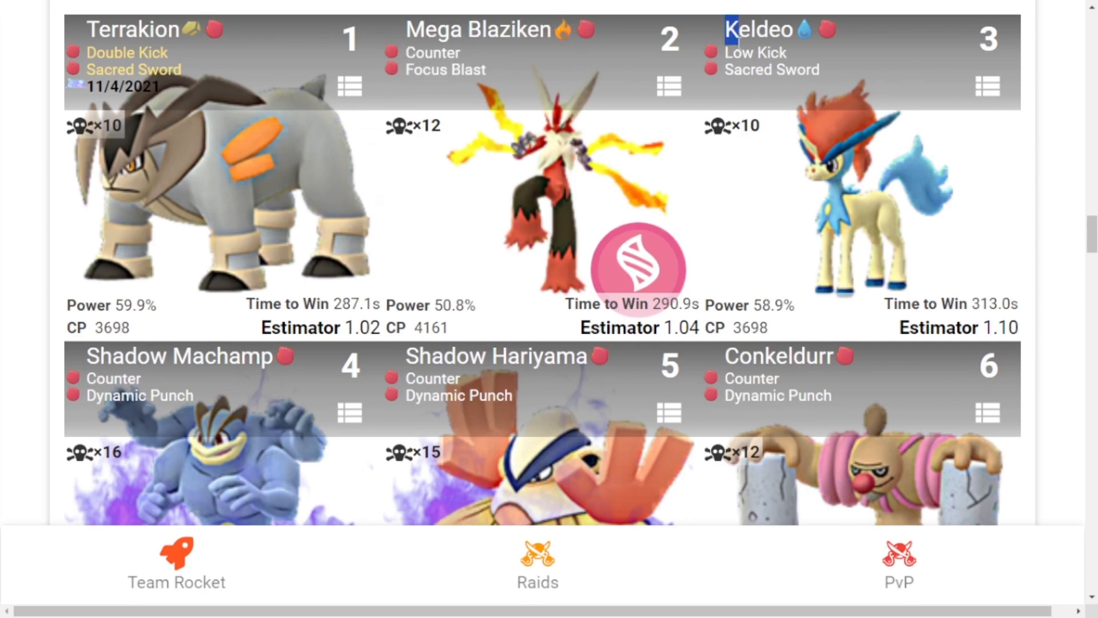
Scroll through counter cards #1 Terrakion to #12 Shadow Blaziken.
scroll("down", 3)
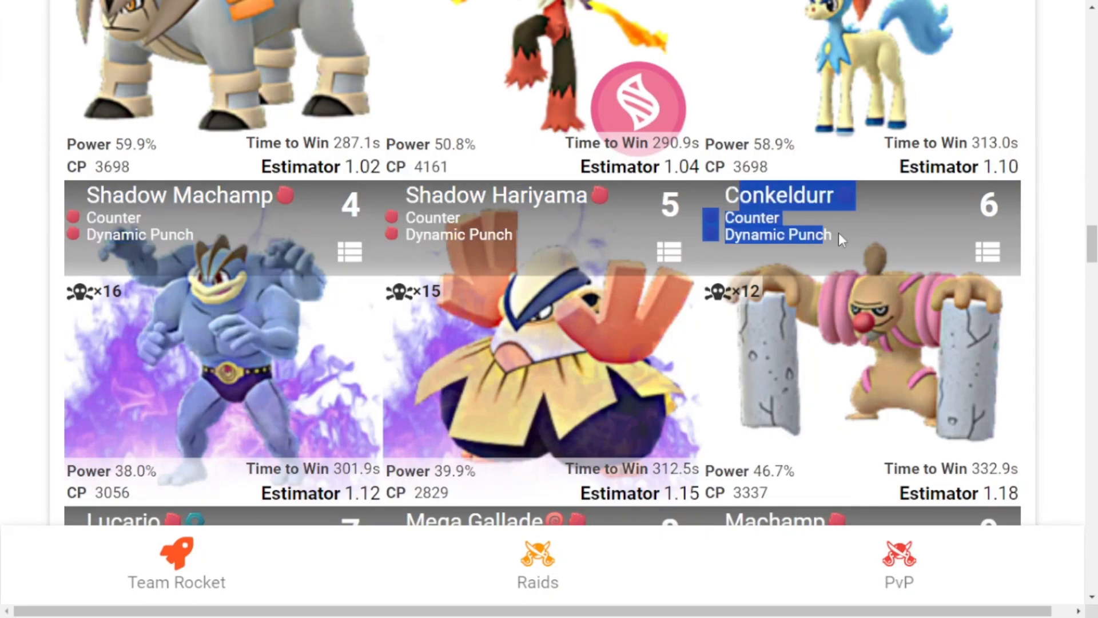
scroll("down", 3)
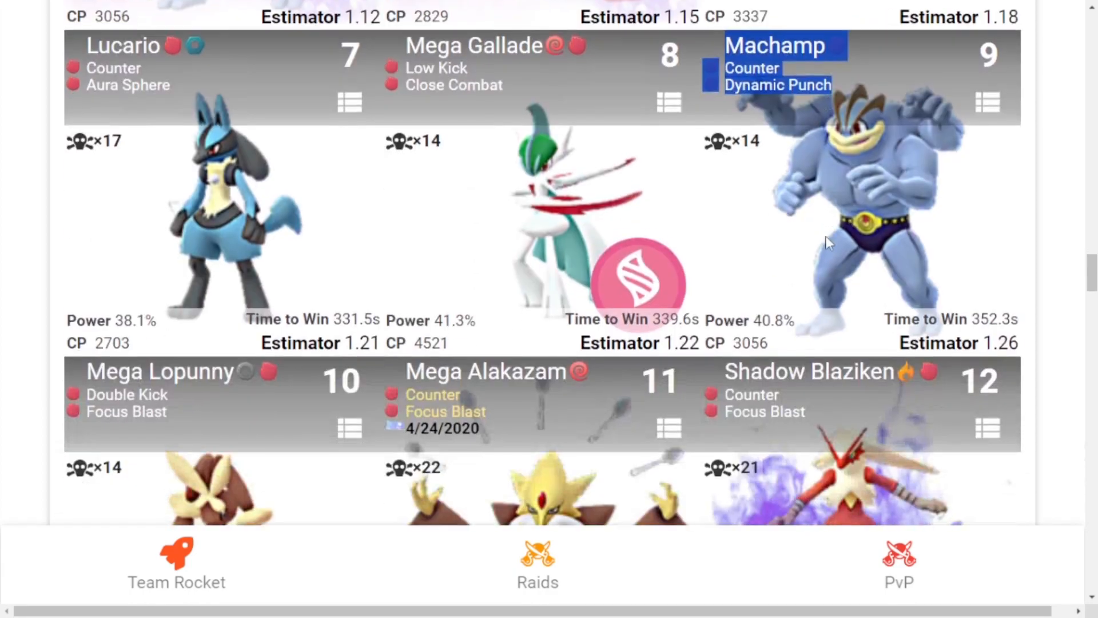
scroll("down", 3)
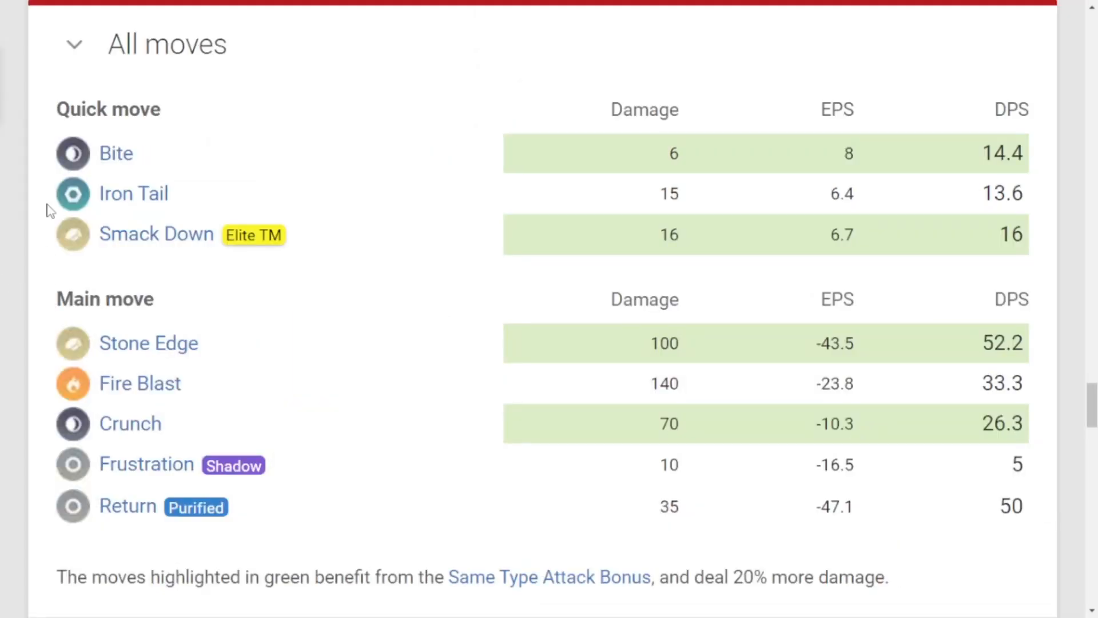
mouse_move(146, 225)
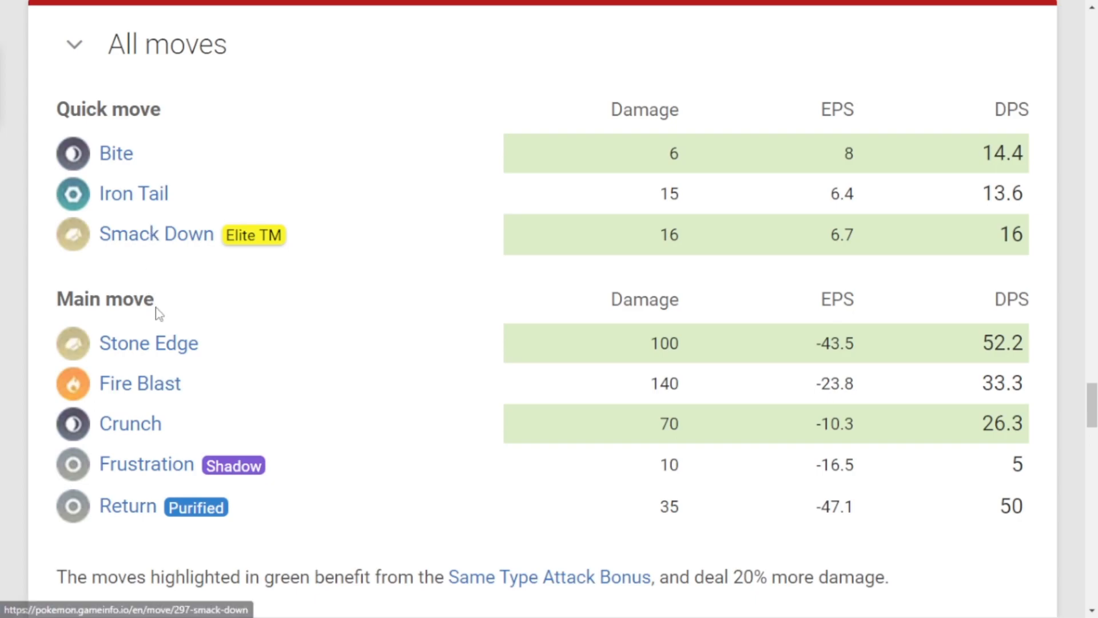
mouse_move(150, 455)
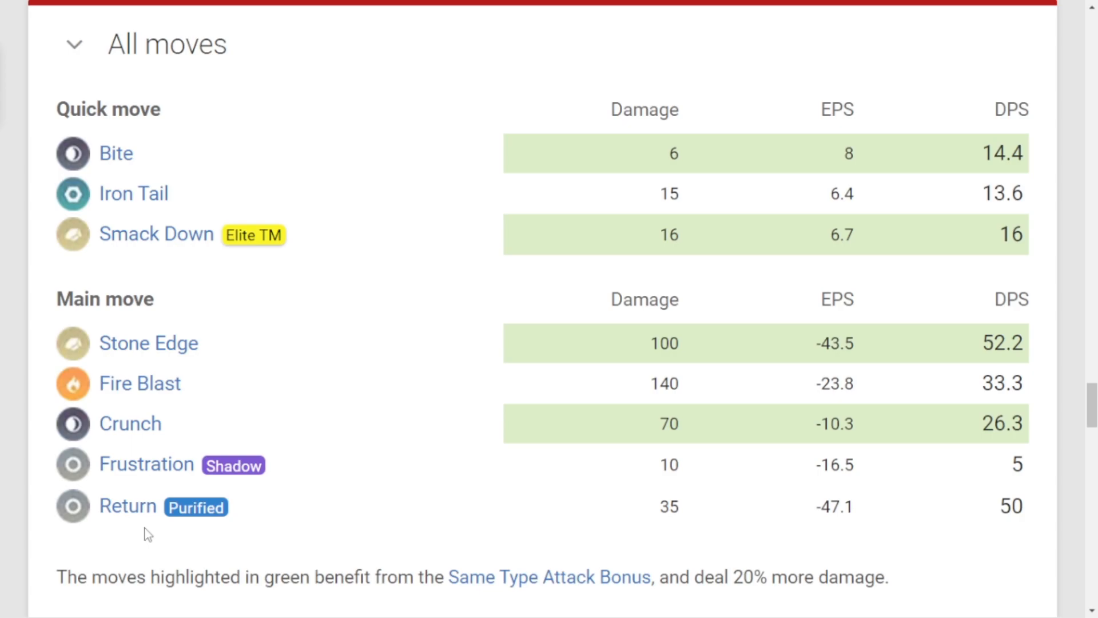
Scroll to the Perfect IV CP Chart and highlight the level 25 value 2739.
scroll("down", 3)
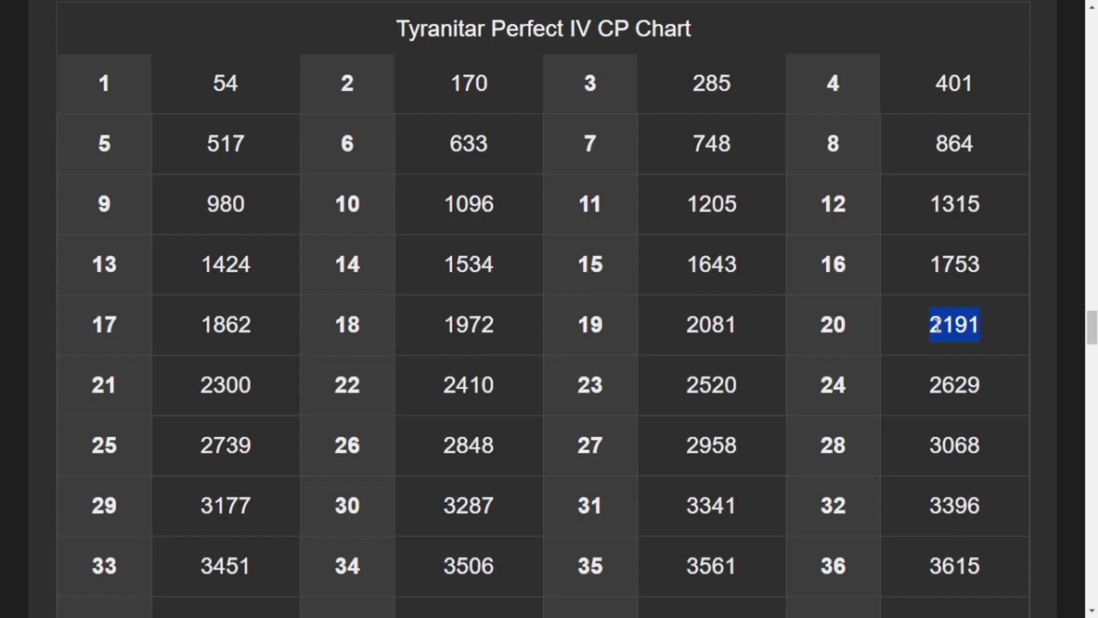
double_click(225, 446)
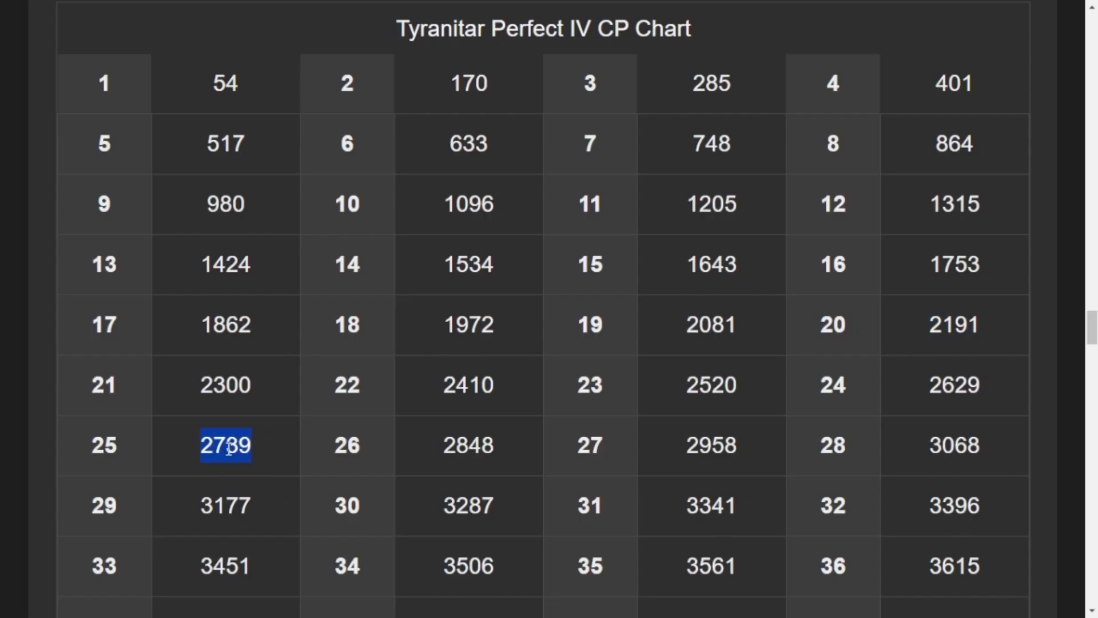